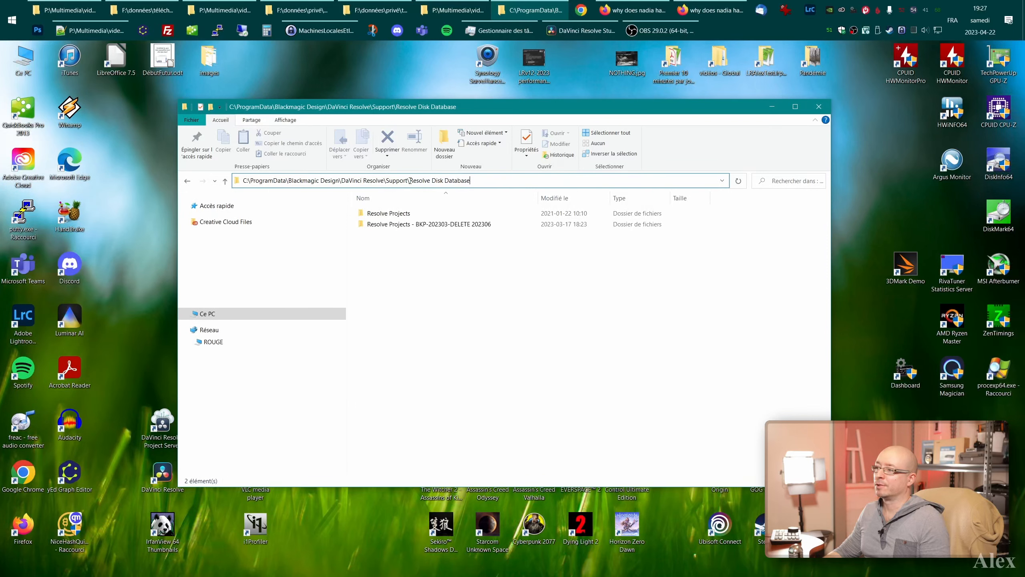
Step: Rename the pasted Resolve Projects copy with a BKP-202304 suffix
left_click(458, 295)
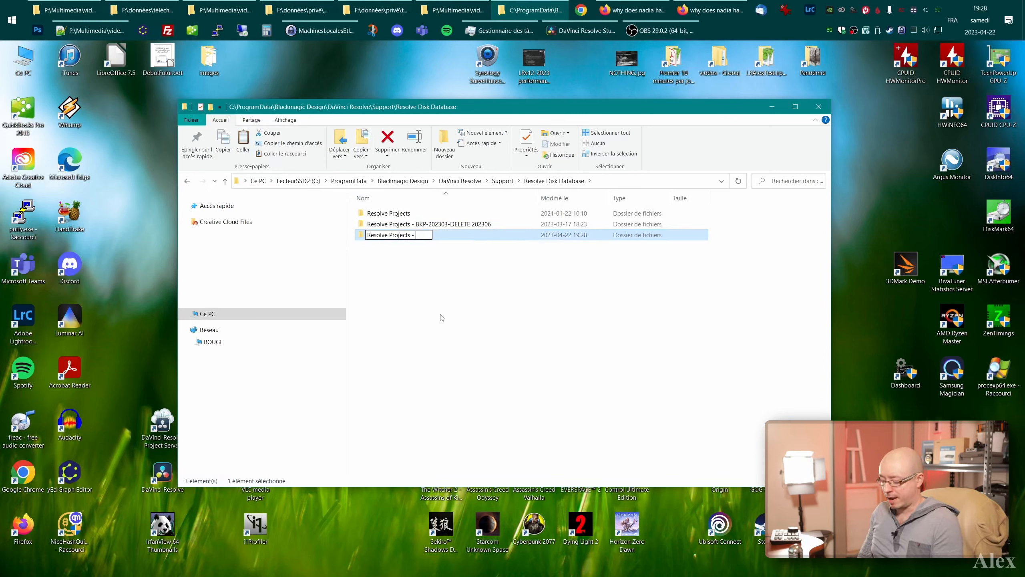
type("BKP-")
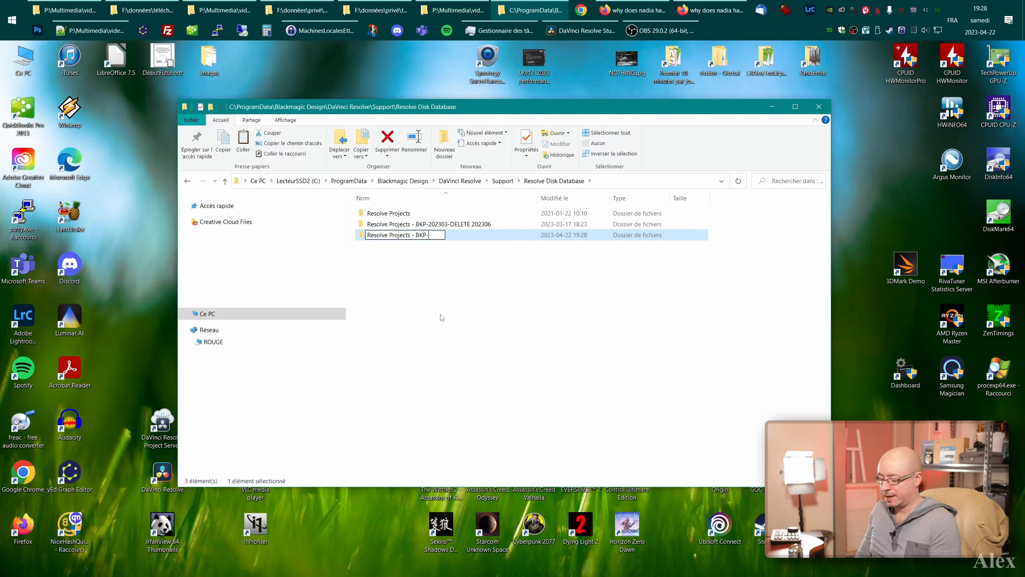
type("202304-")
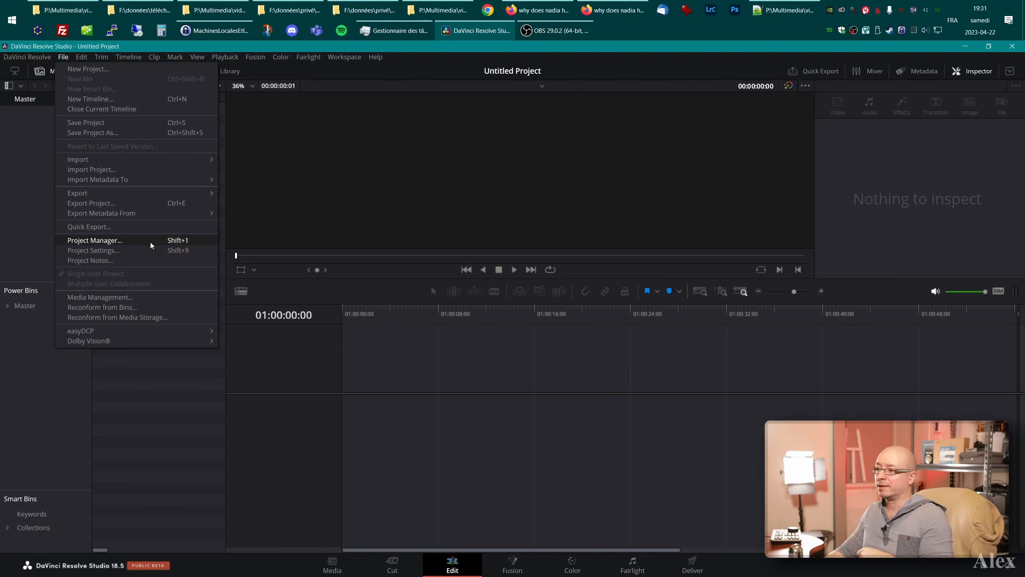
Step: Reveal the Local Database library's folder on disk from the Project Manager's library list
left_click(94, 240)
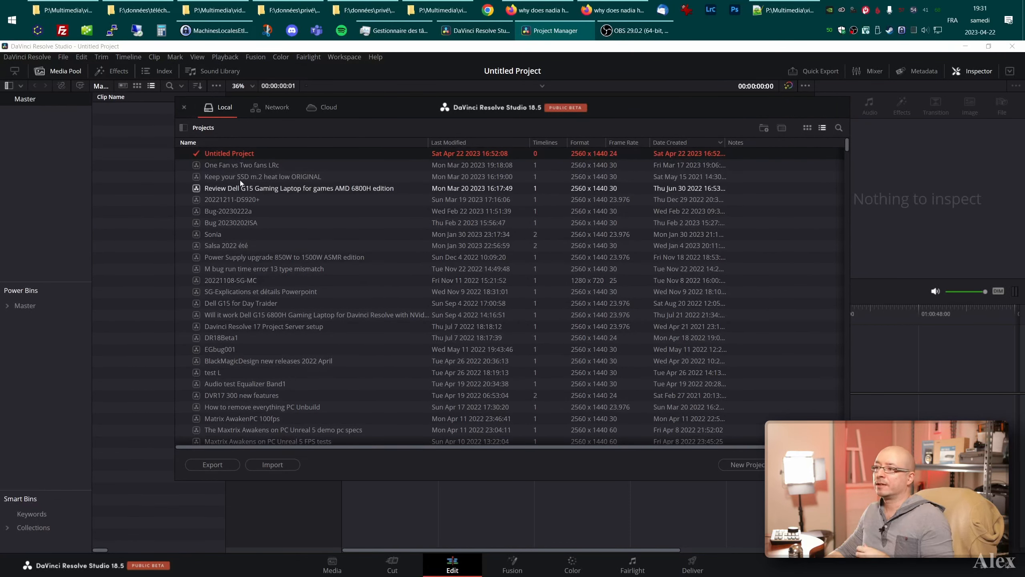
mouse_move(184, 127)
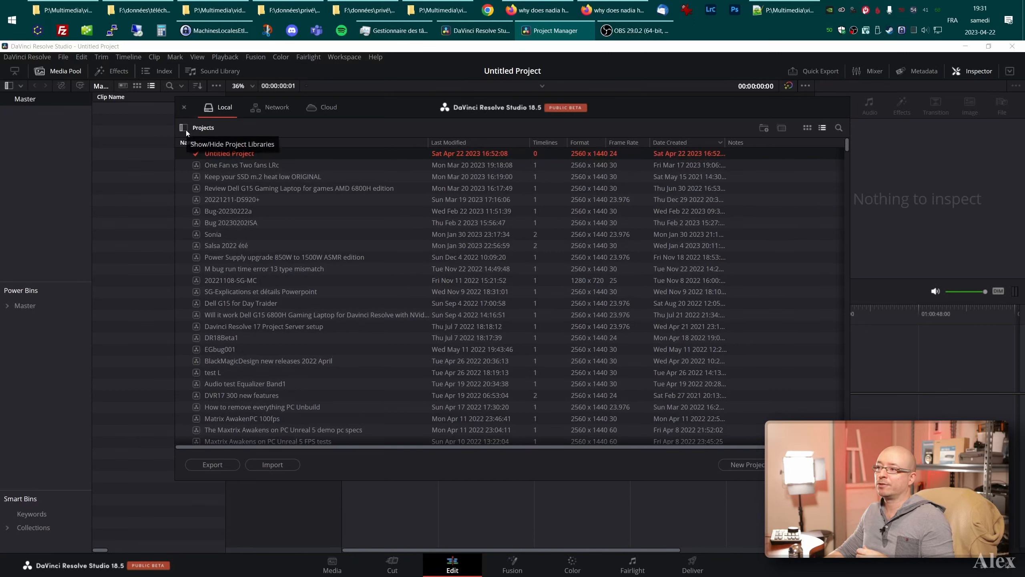
left_click(184, 127)
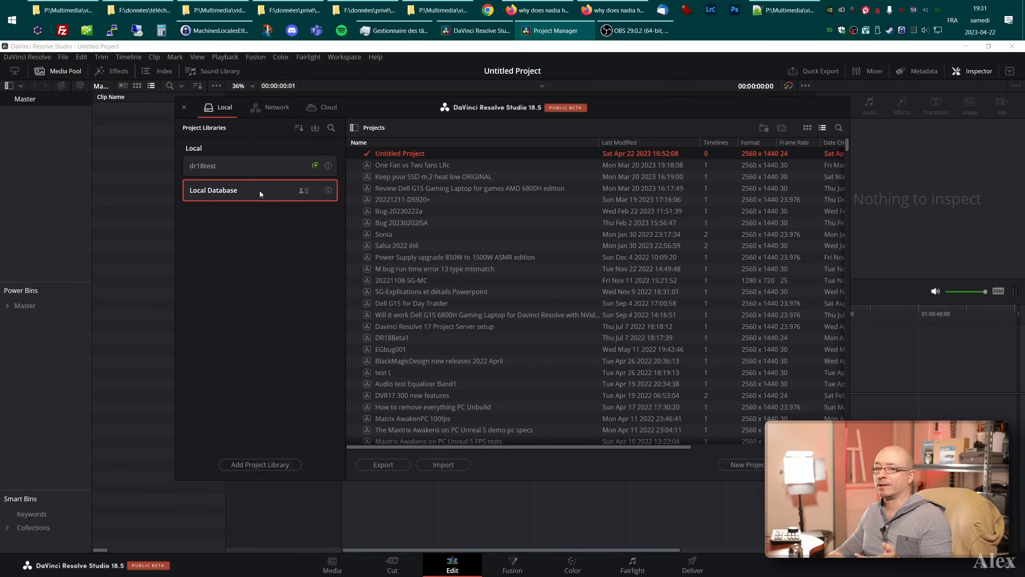
mouse_move(265, 241)
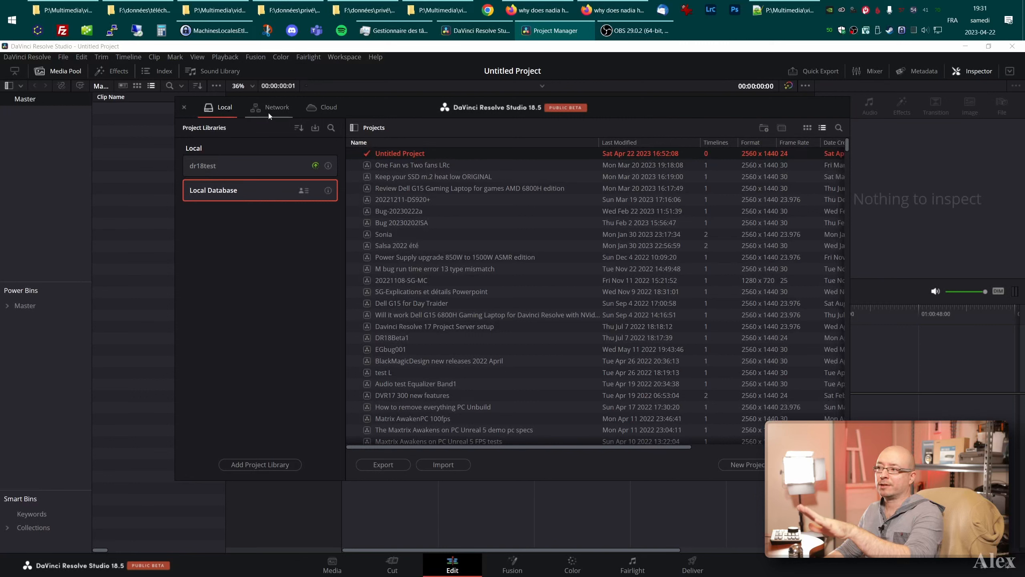
mouse_move(359, 110)
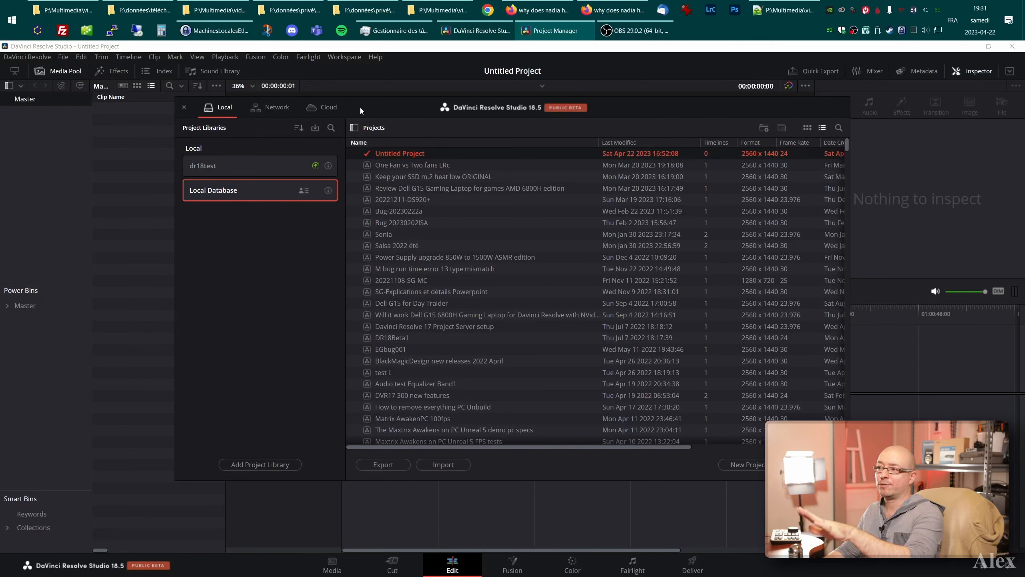
mouse_move(196, 150)
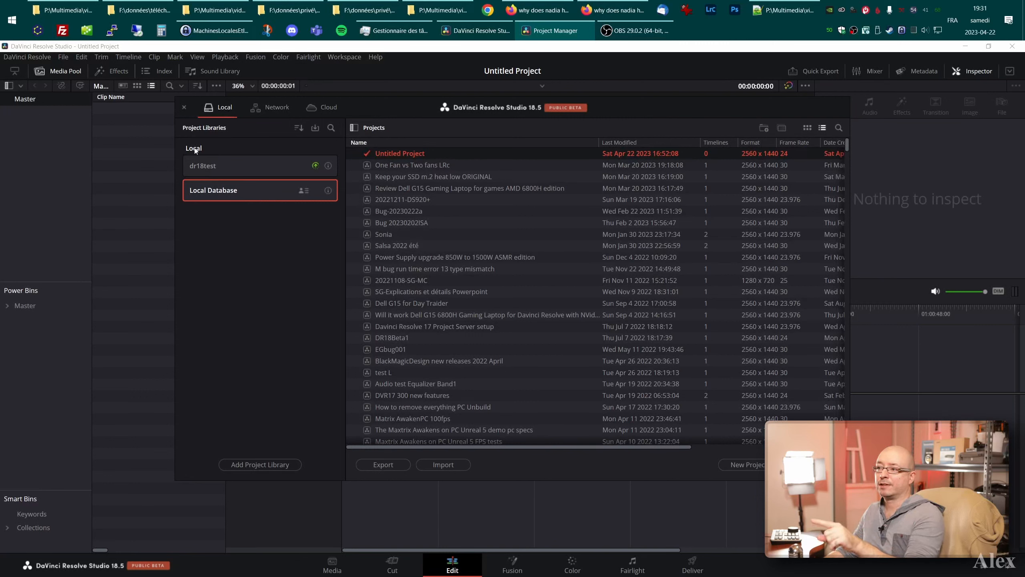
mouse_move(233, 248)
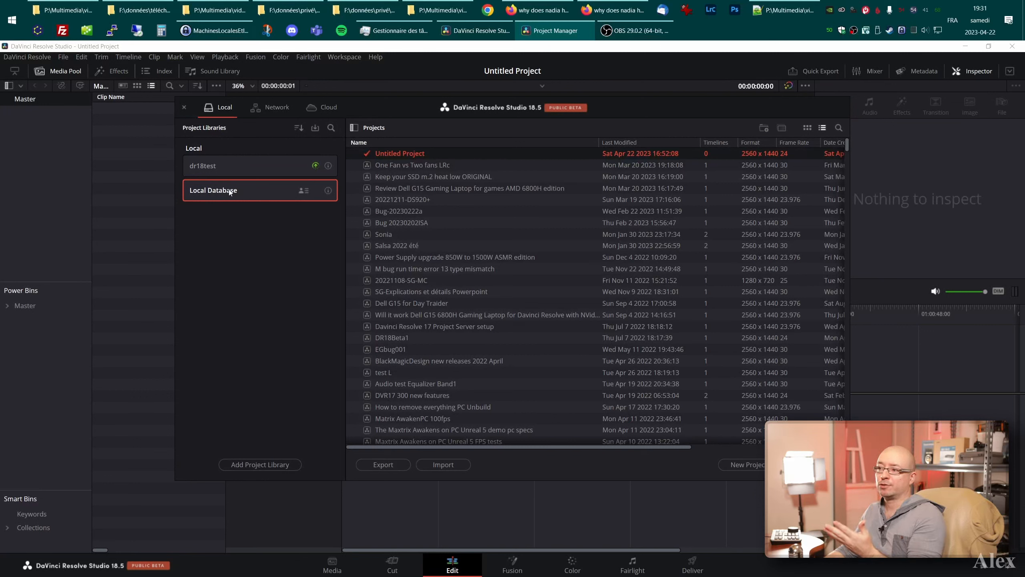
mouse_move(251, 194)
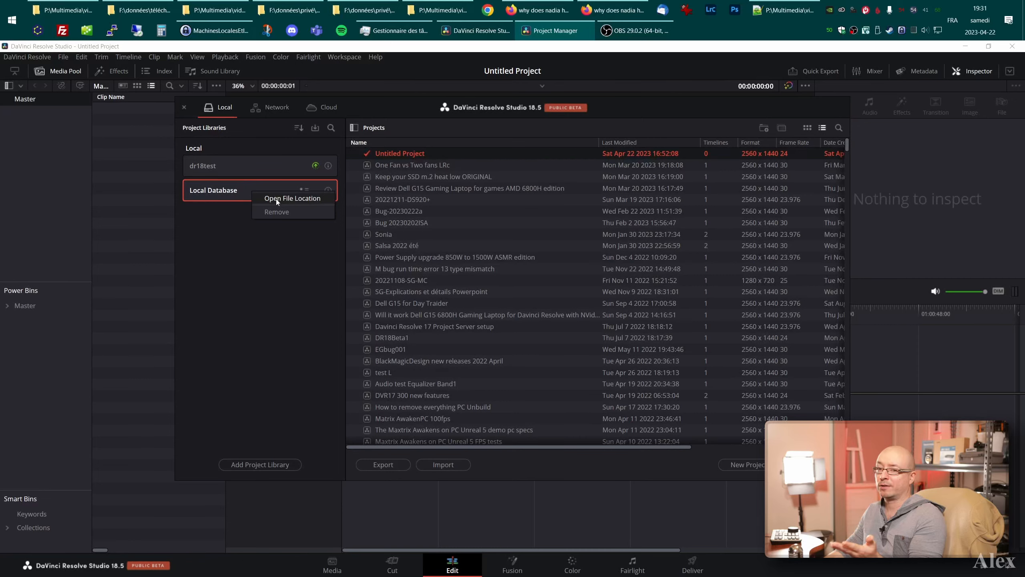
left_click(292, 198)
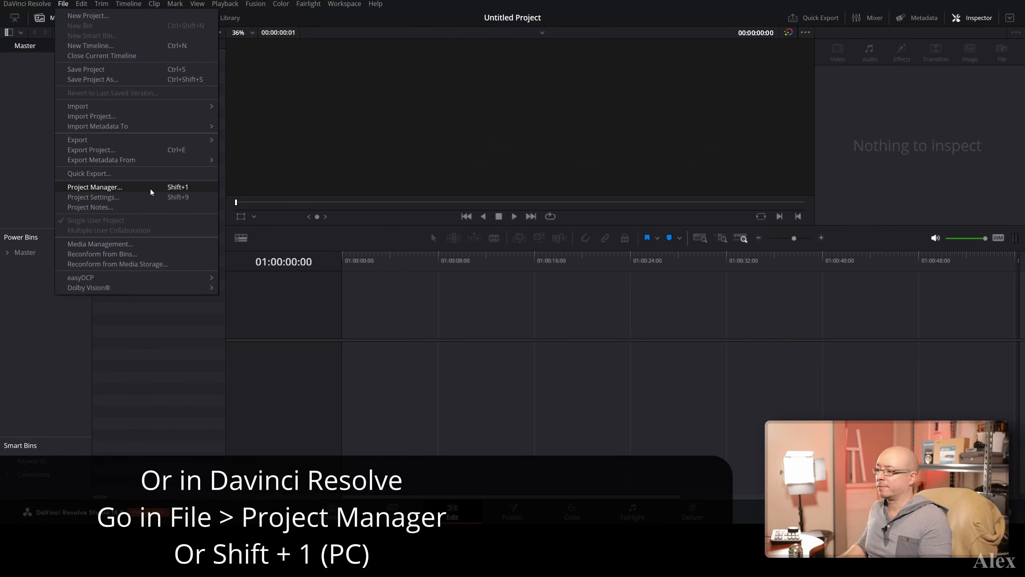
Step: Show the Local Database library's info panel with its location, status and backup options
left_click(95, 187)
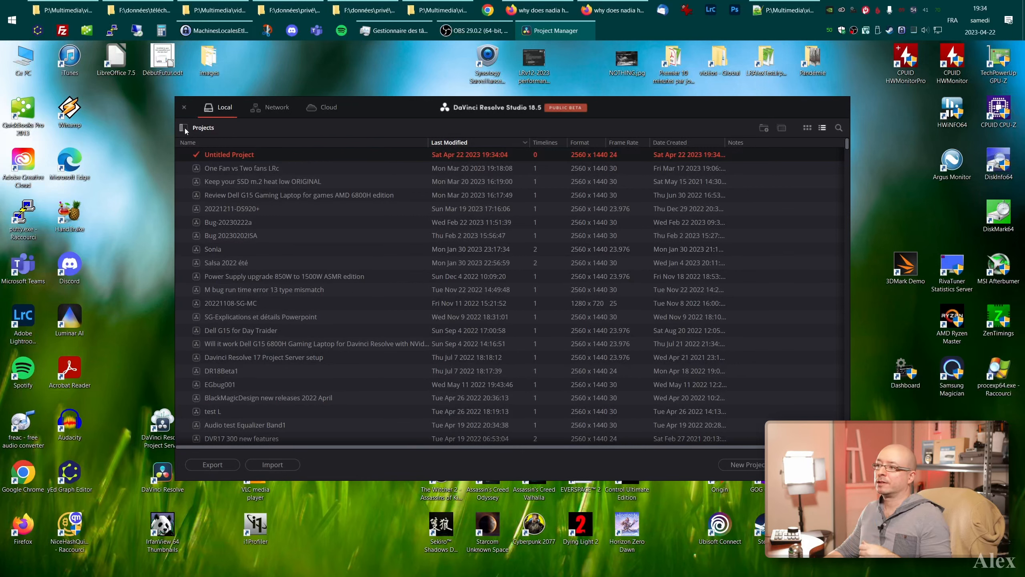
left_click(185, 128)
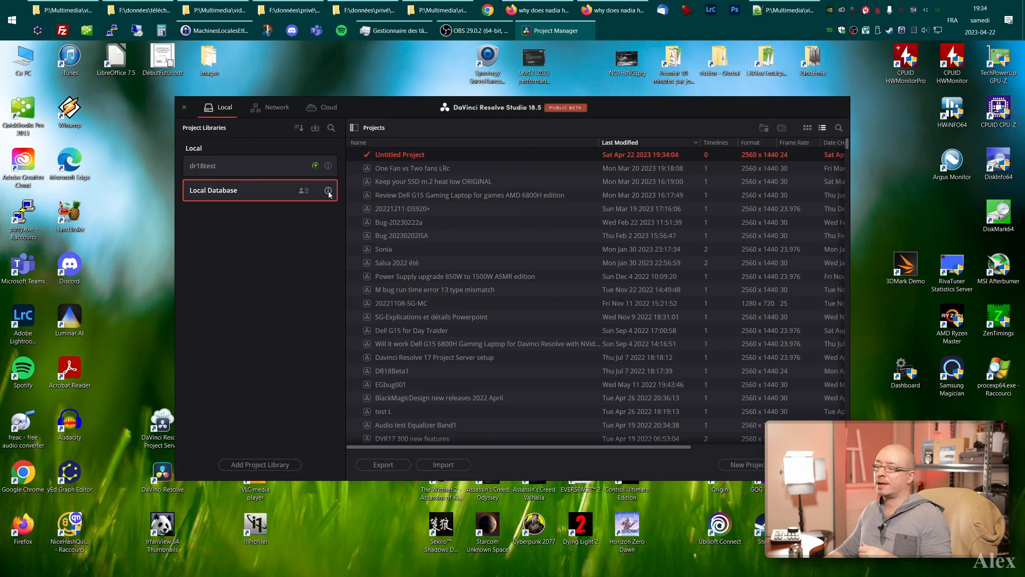
left_click(328, 190)
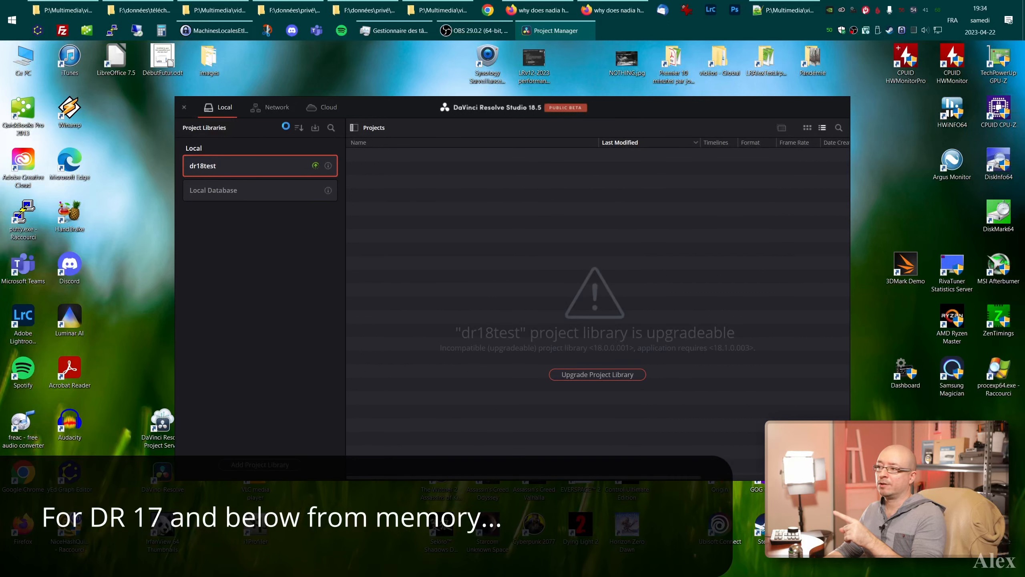
left_click(213, 189)
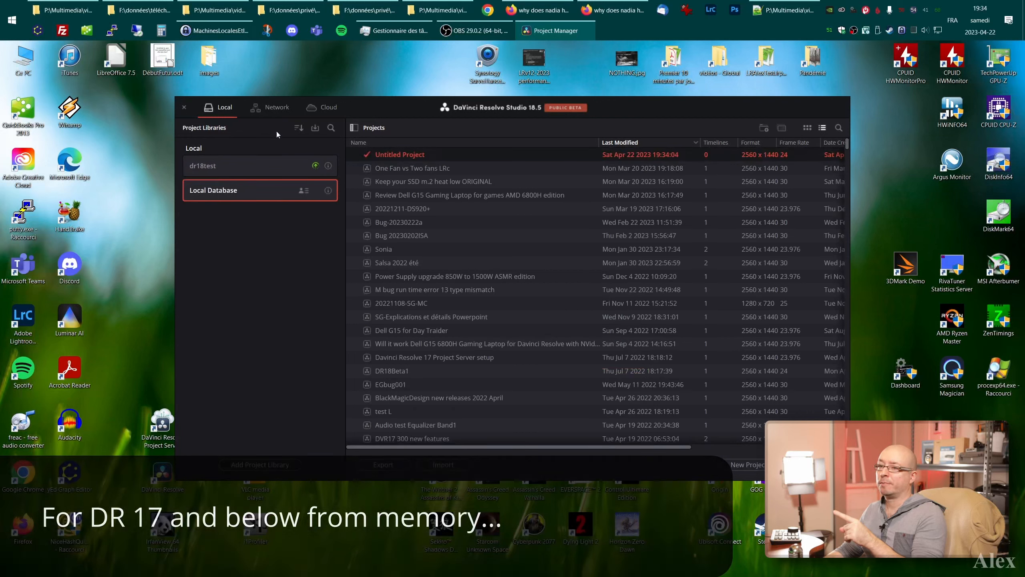
mouse_move(316, 190)
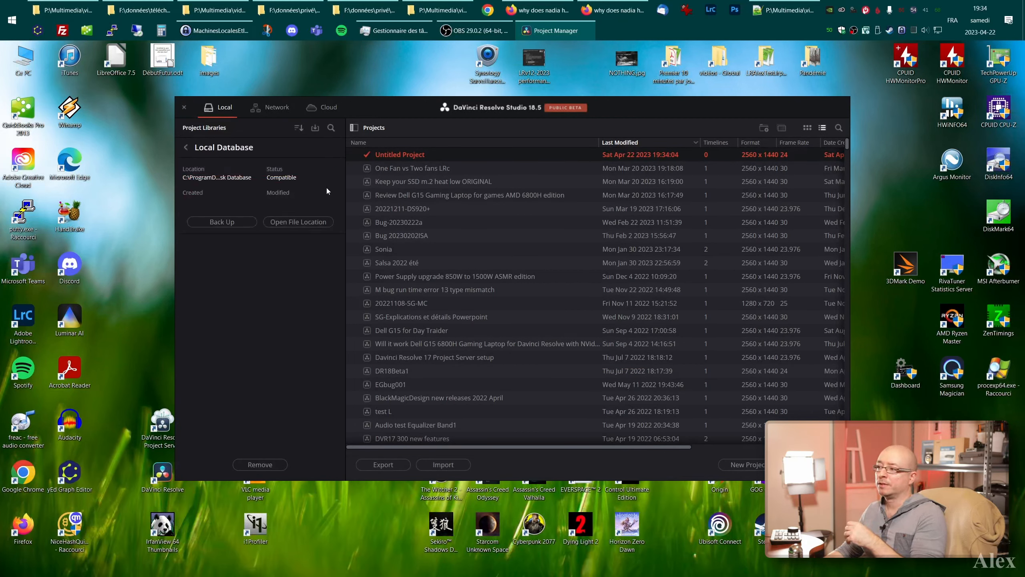
left_click(221, 221)
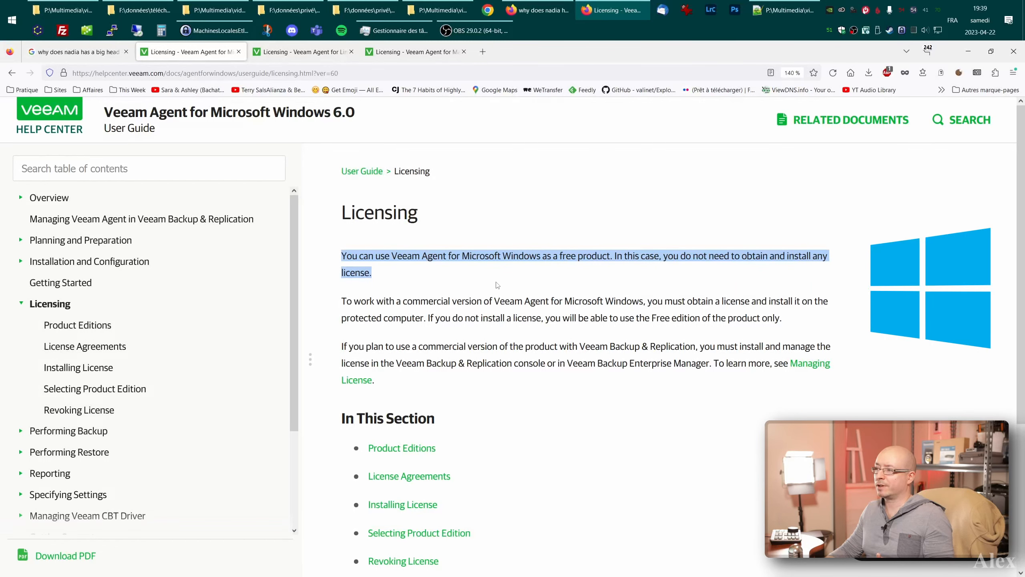
Step: Review the Veeam Agent for Linux licensing page's Free edition note, then clear the highlight
left_click(303, 52)
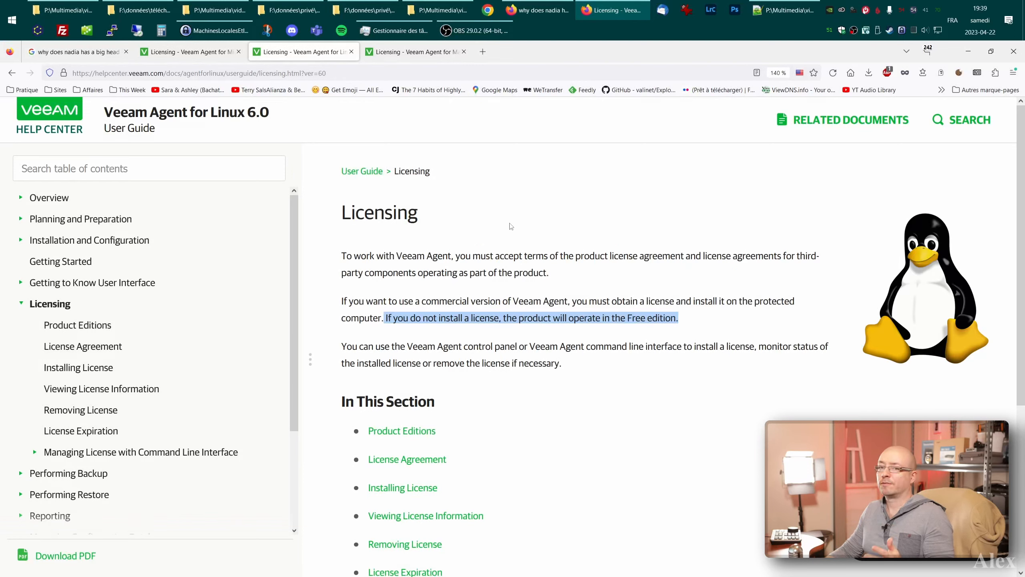
mouse_move(523, 330)
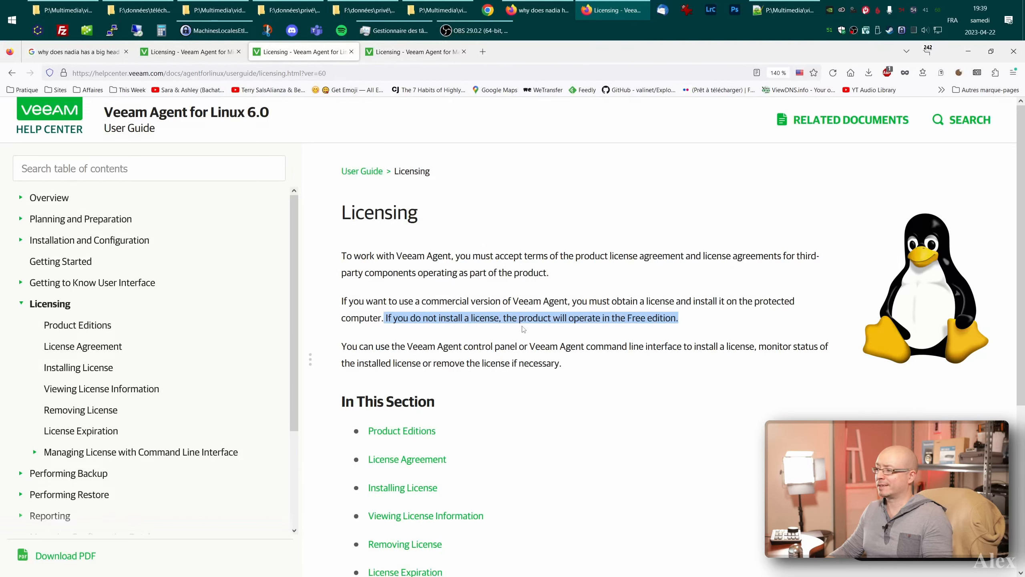
left_click(696, 321)
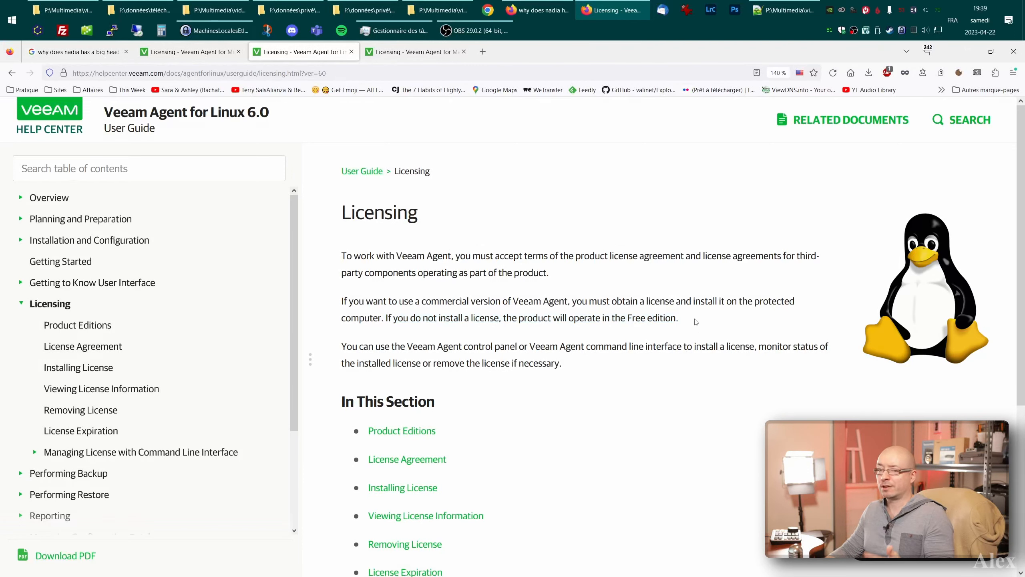
left_click(416, 51)
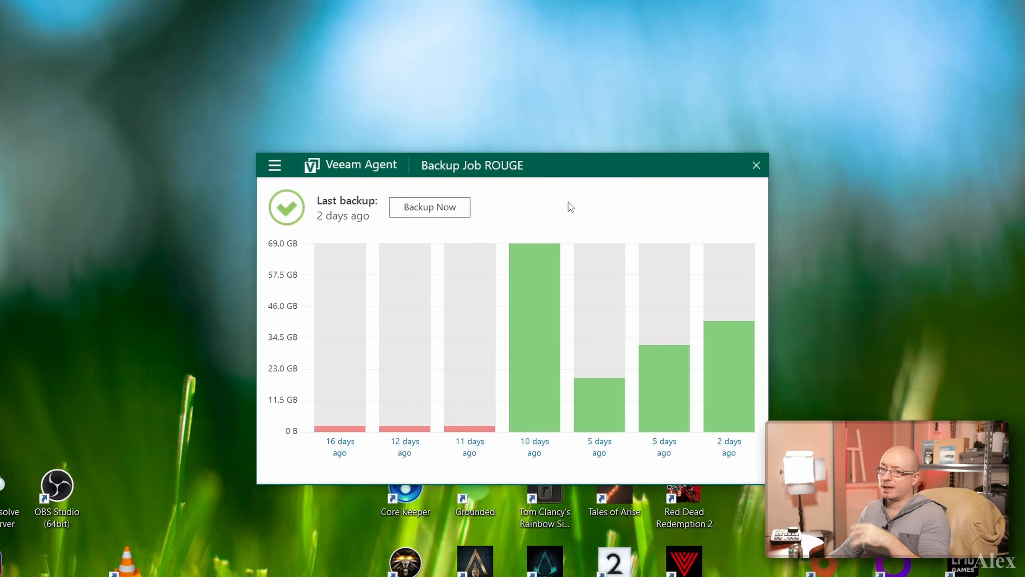
mouse_move(275, 164)
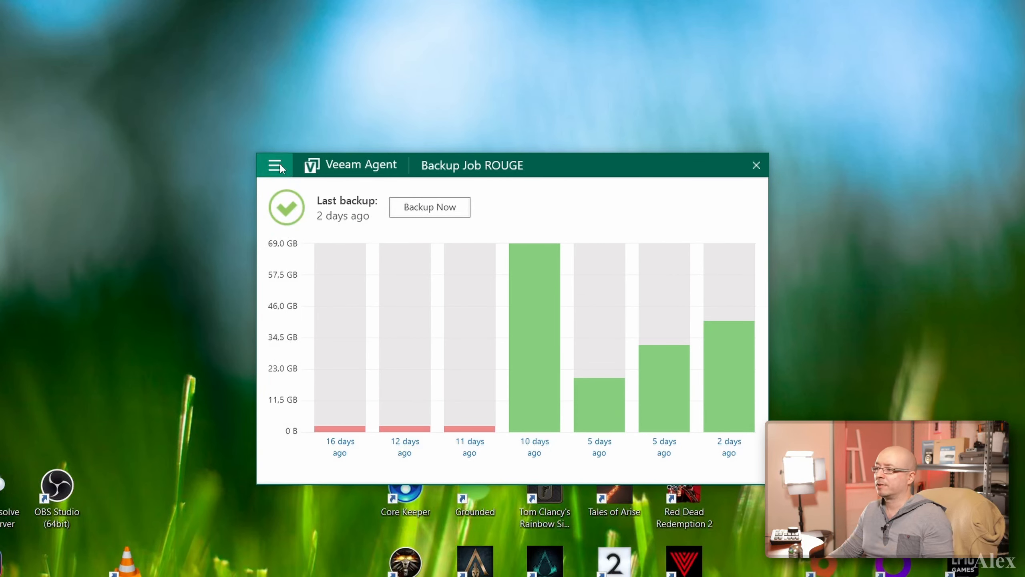
Step: Edit the ROUGE job and set Backup Mode to File level backup
left_click(274, 165)
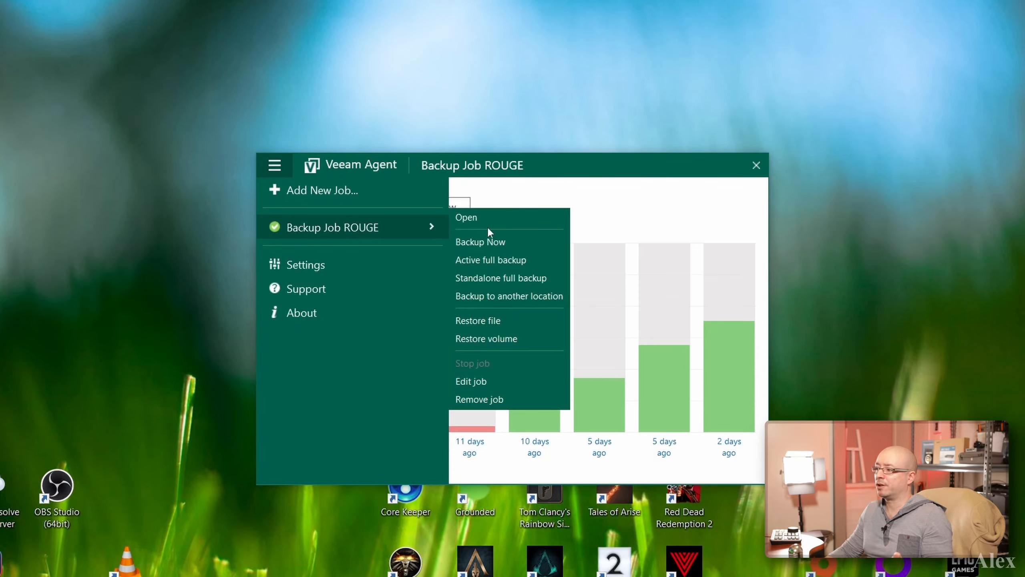
left_click(471, 381)
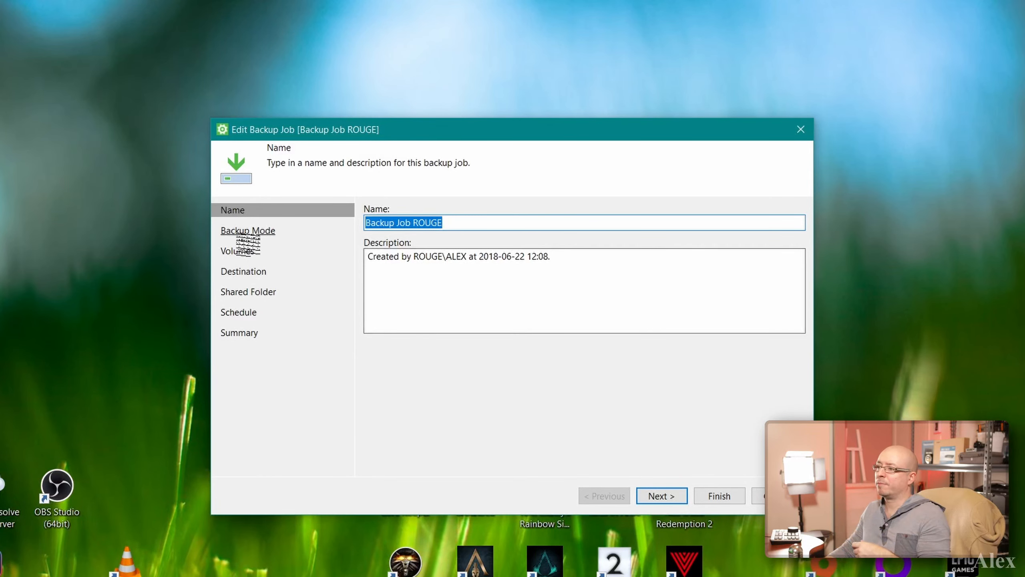
left_click(661, 496)
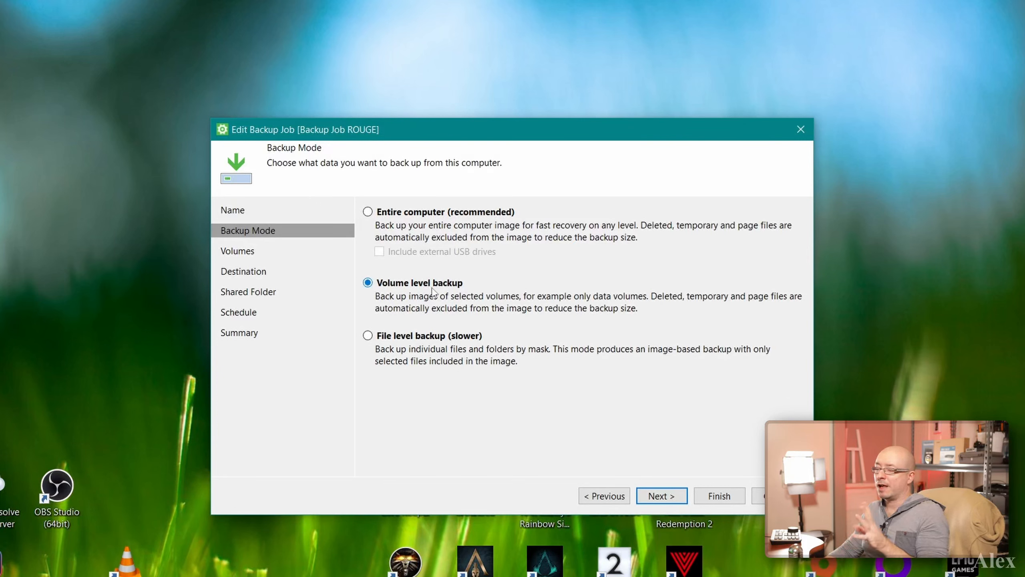
mouse_move(421, 278)
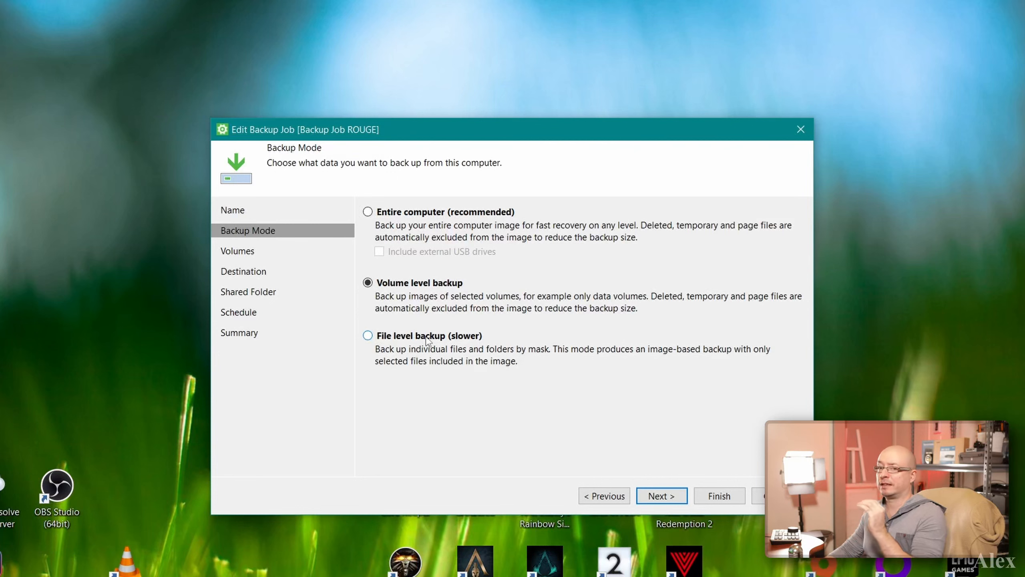
left_click(369, 336)
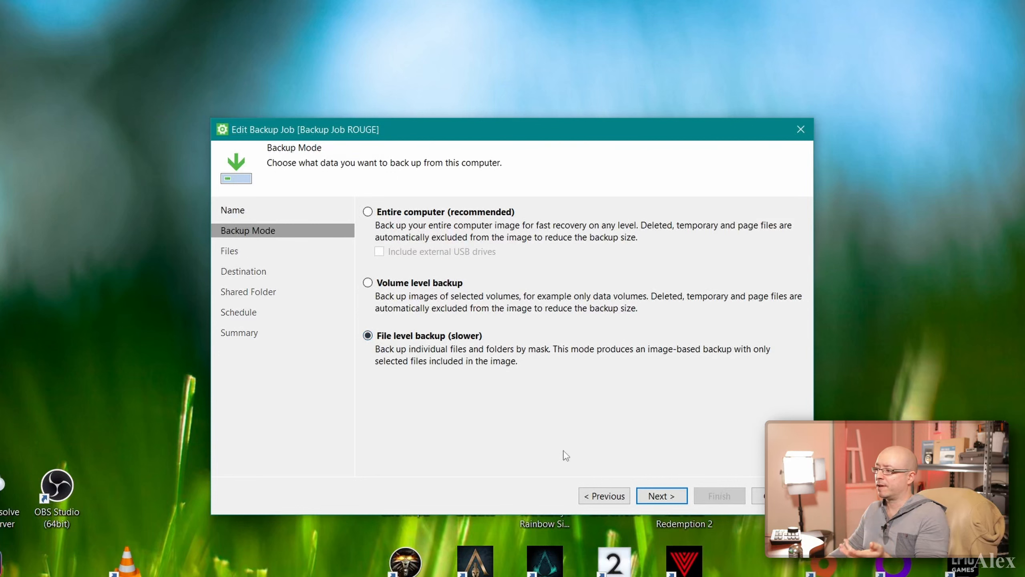
left_click(661, 496)
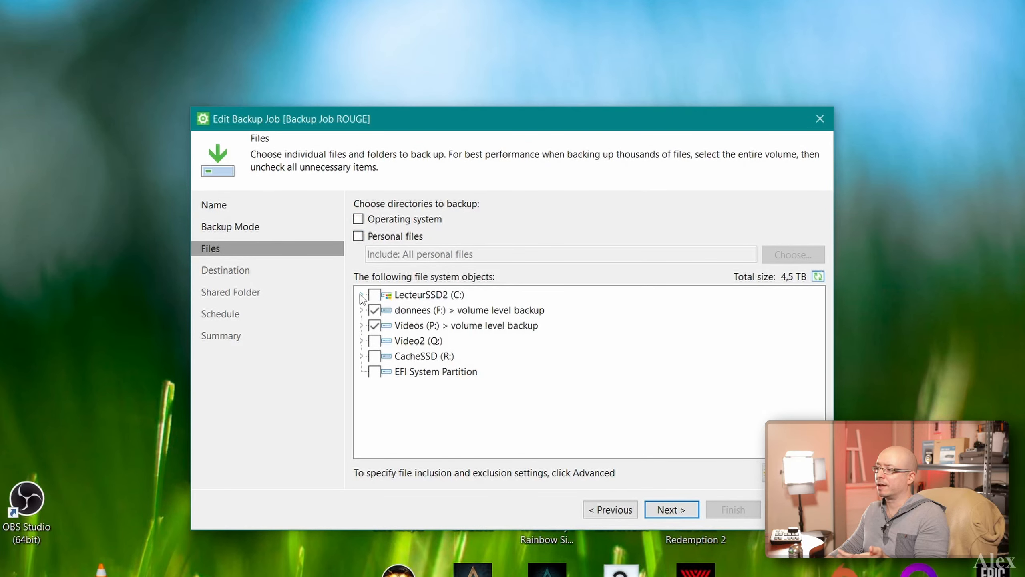
Step: Tick C:\ProgramData\Blackmagic Design\DaVinci Resolve as the job's backup source
left_click(362, 294)
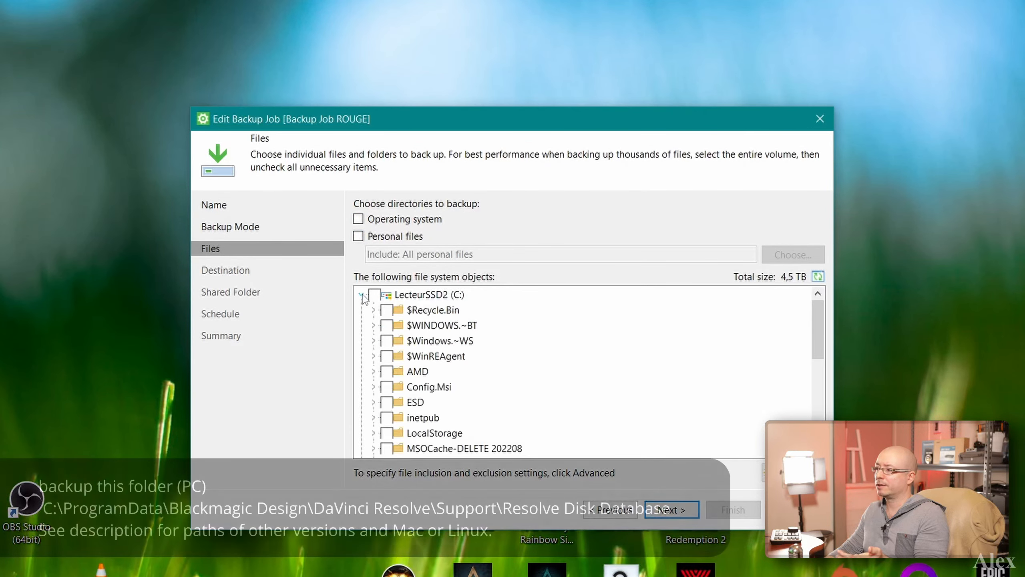
scroll("down", 3)
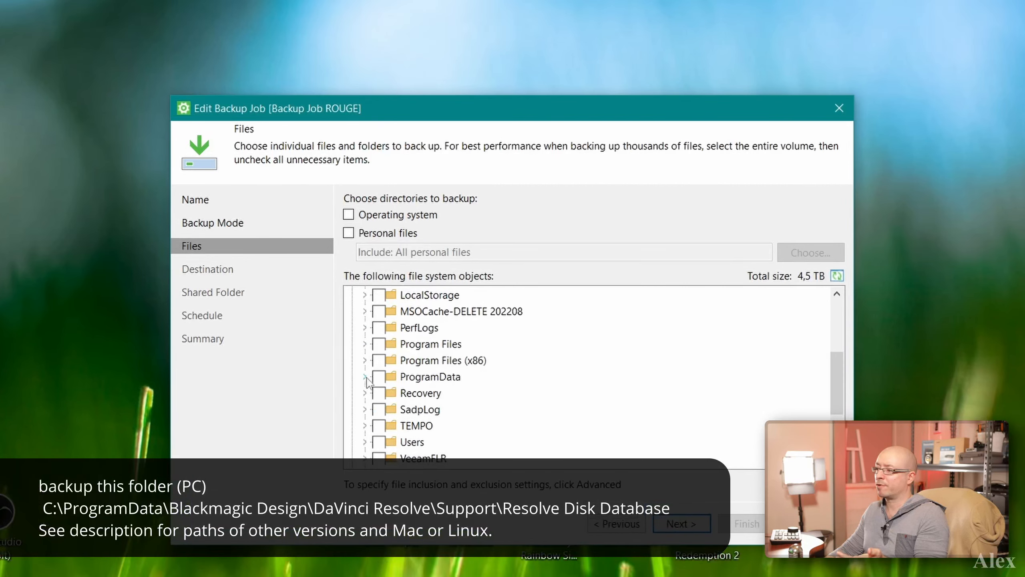
left_click(379, 381)
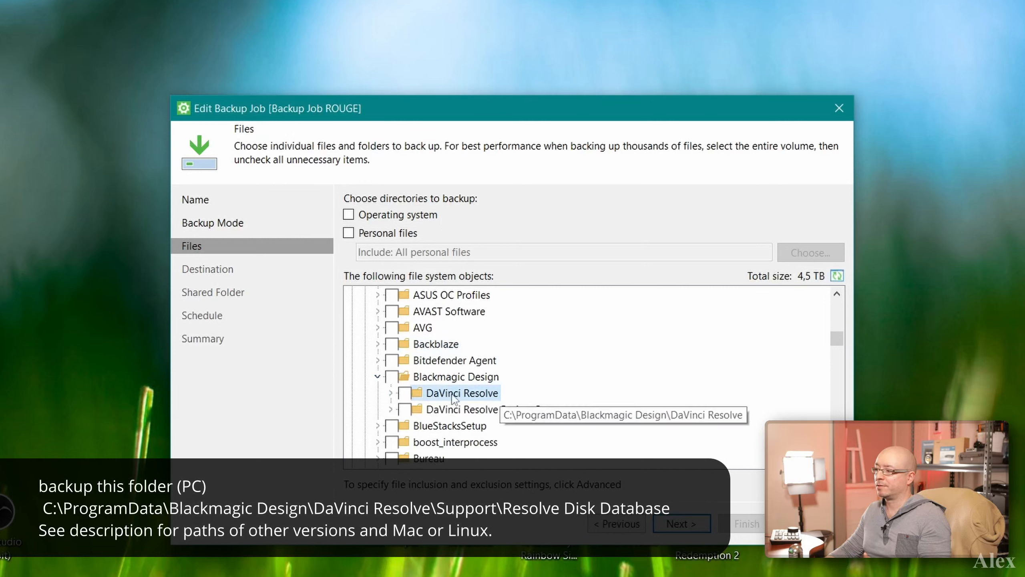
left_click(391, 392)
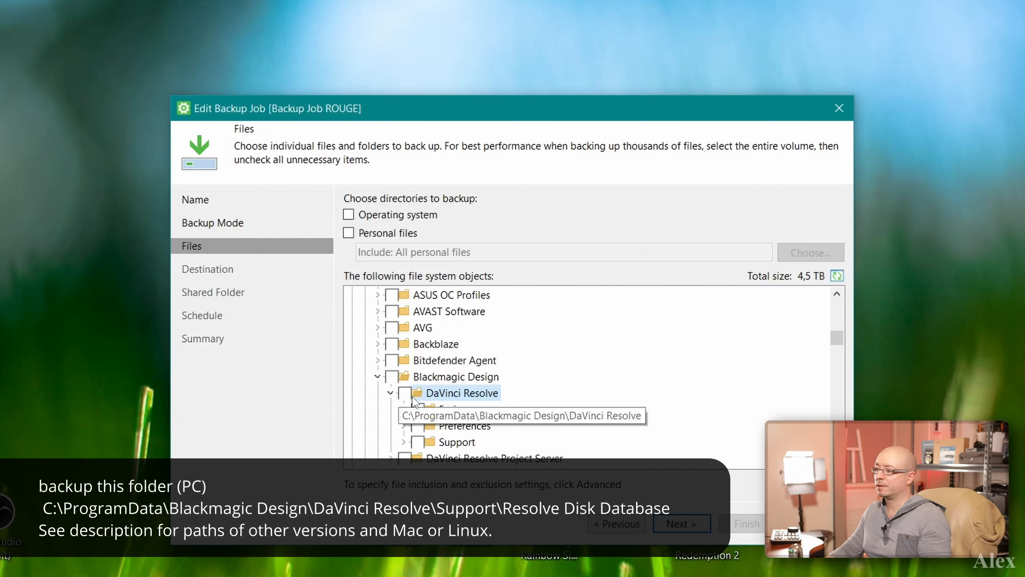
left_click(404, 393)
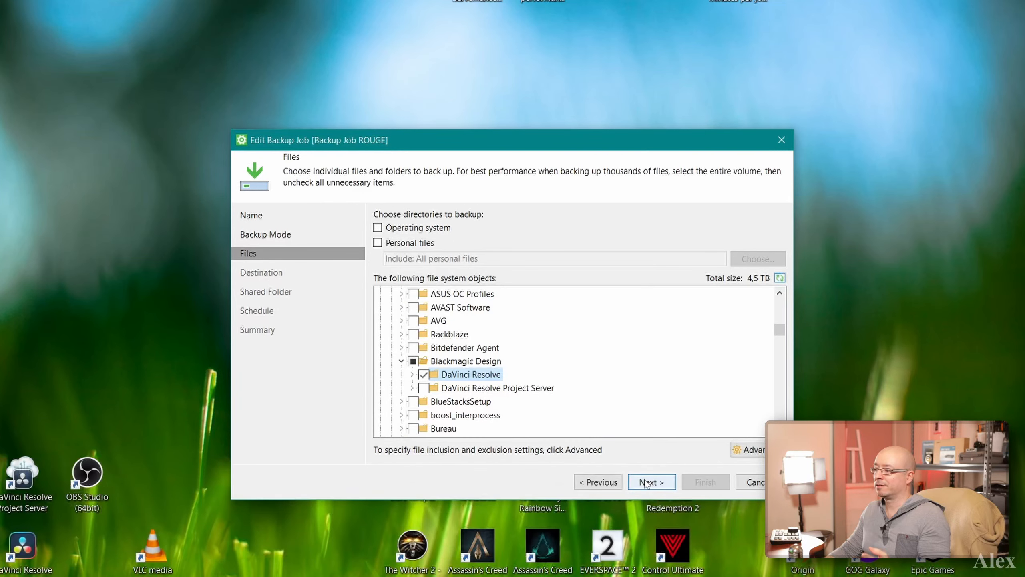
left_click(651, 481)
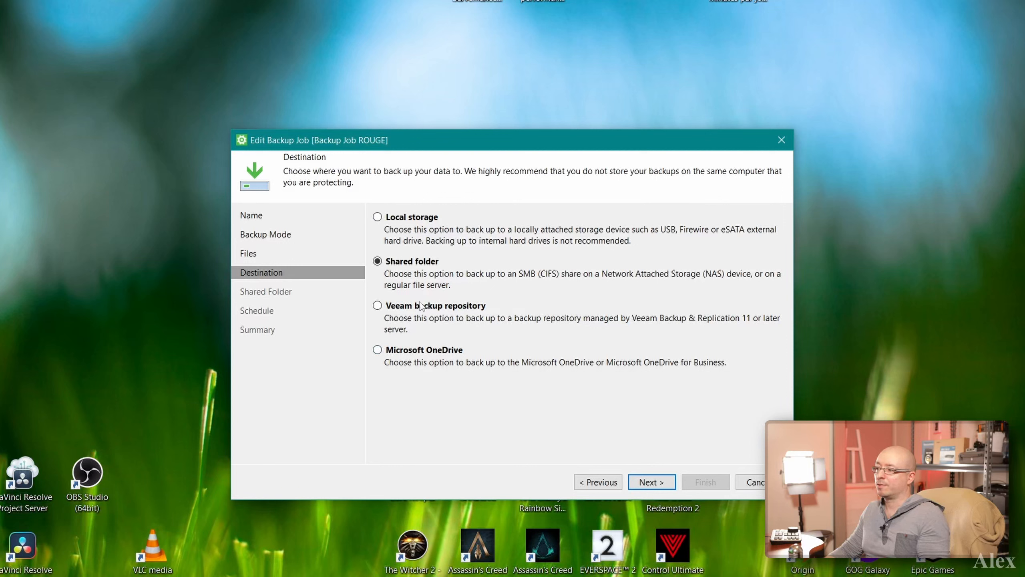
mouse_move(480, 357)
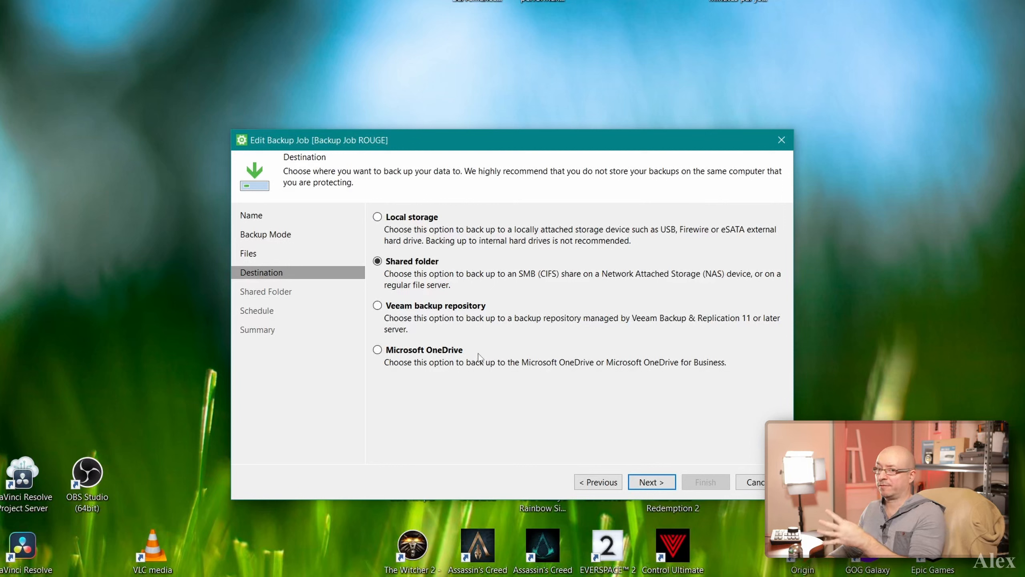
Step: Send backups to local storage on drive C: in C:\VeeamBackup\
left_click(377, 216)
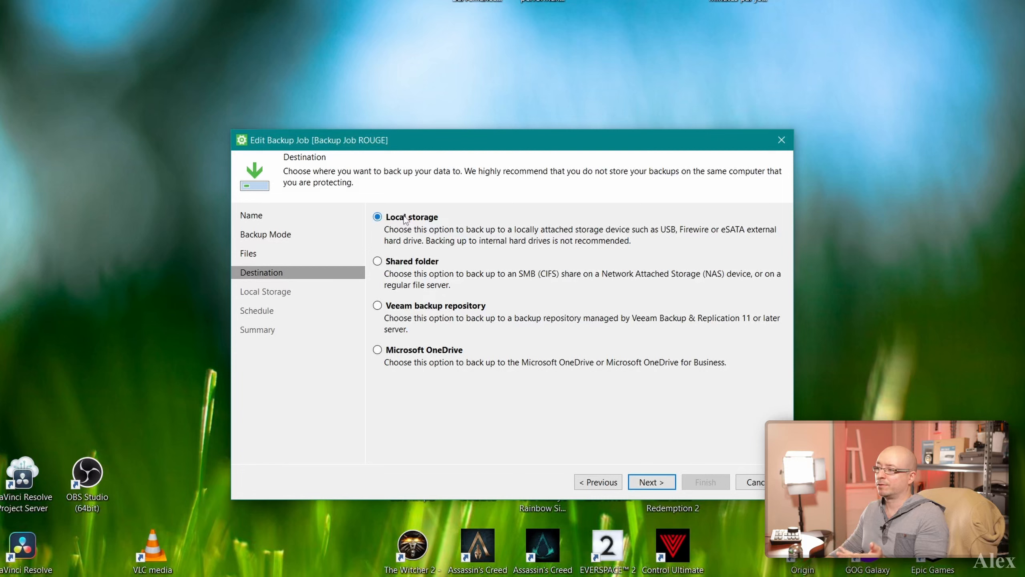
left_click(650, 482)
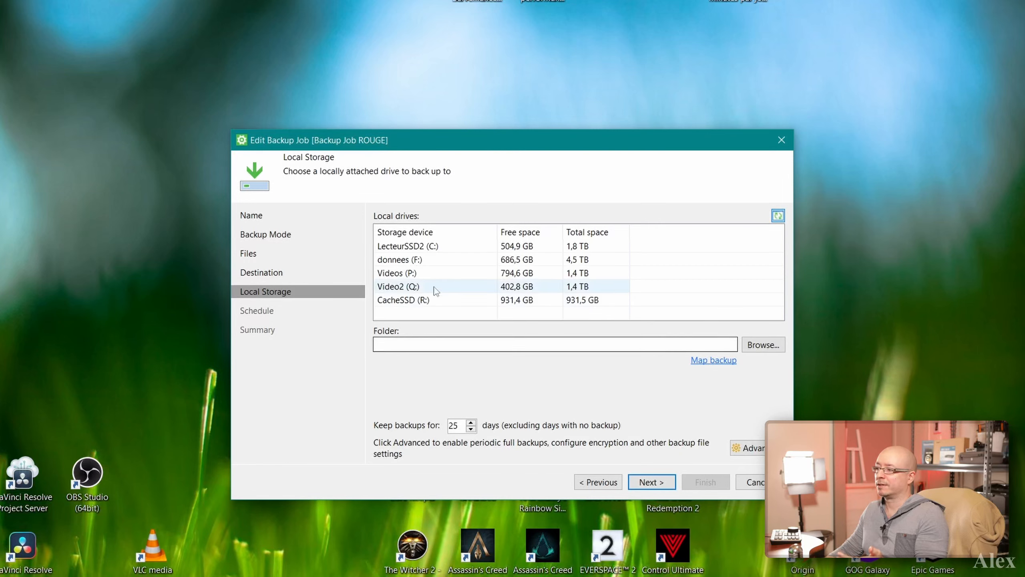
left_click(408, 246)
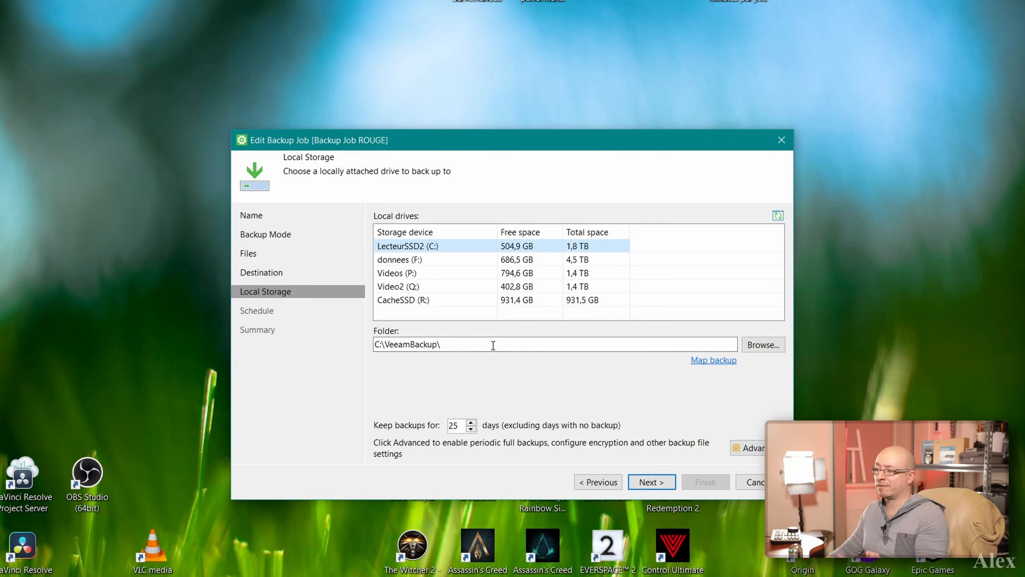